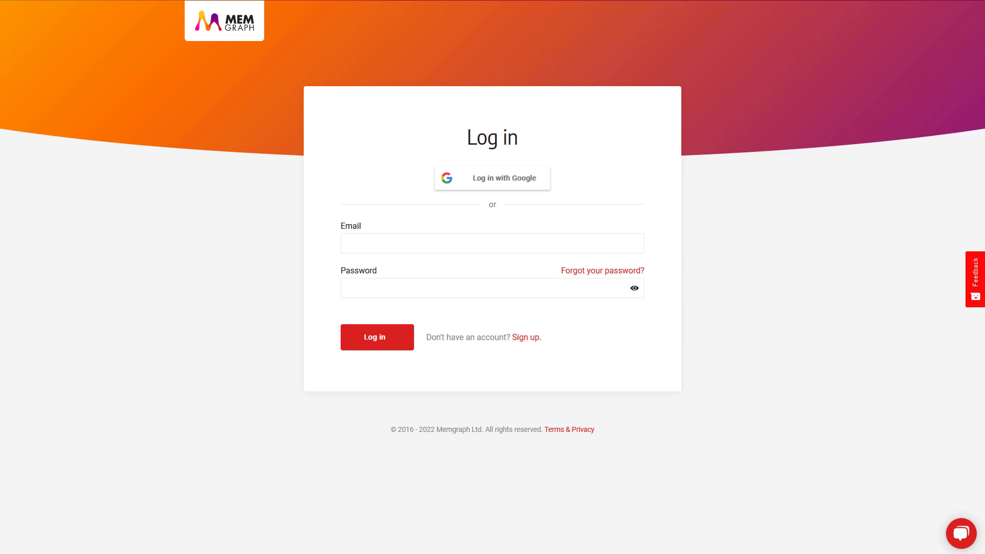
pyautogui.moveTo(326, 277)
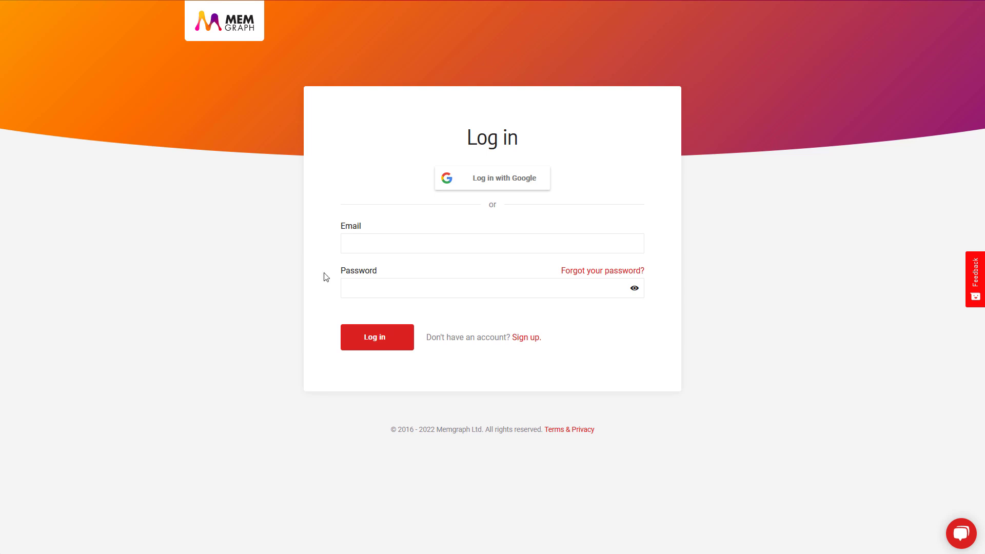
pyautogui.click(525, 338)
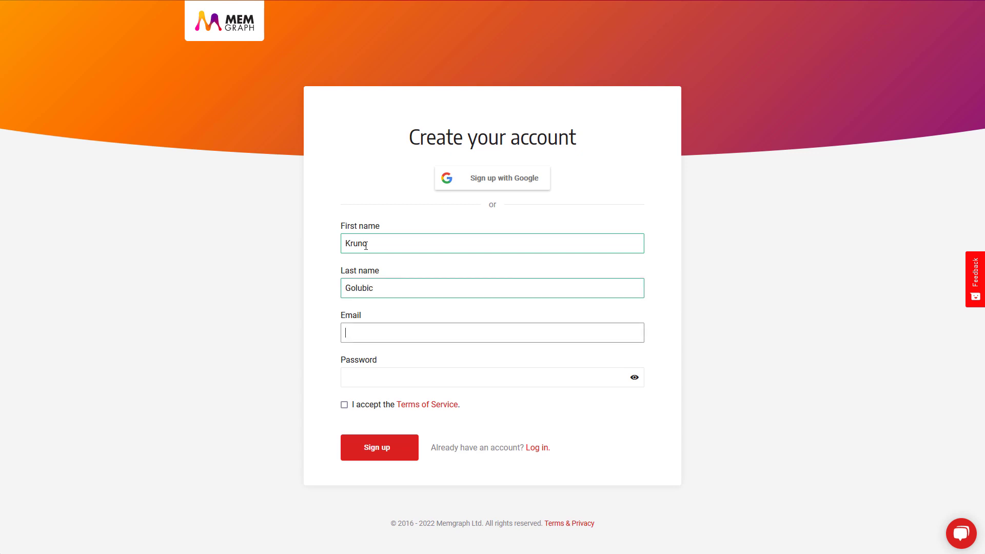
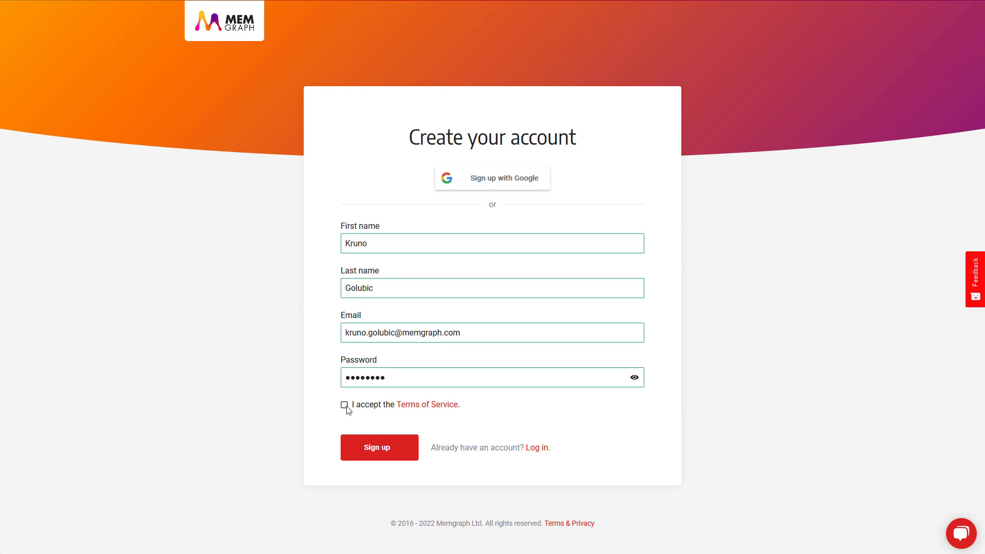
pyautogui.click(344, 404)
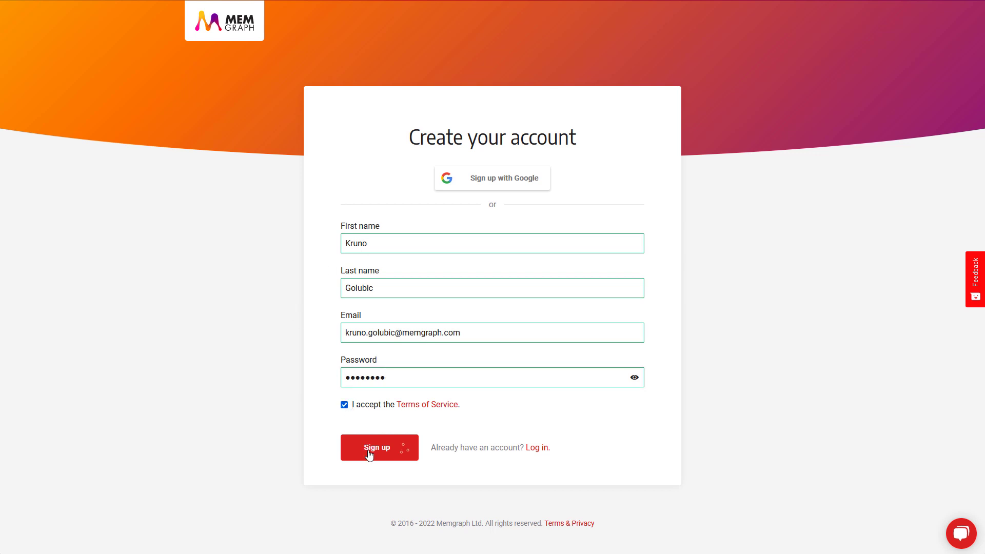
pyautogui.click(378, 448)
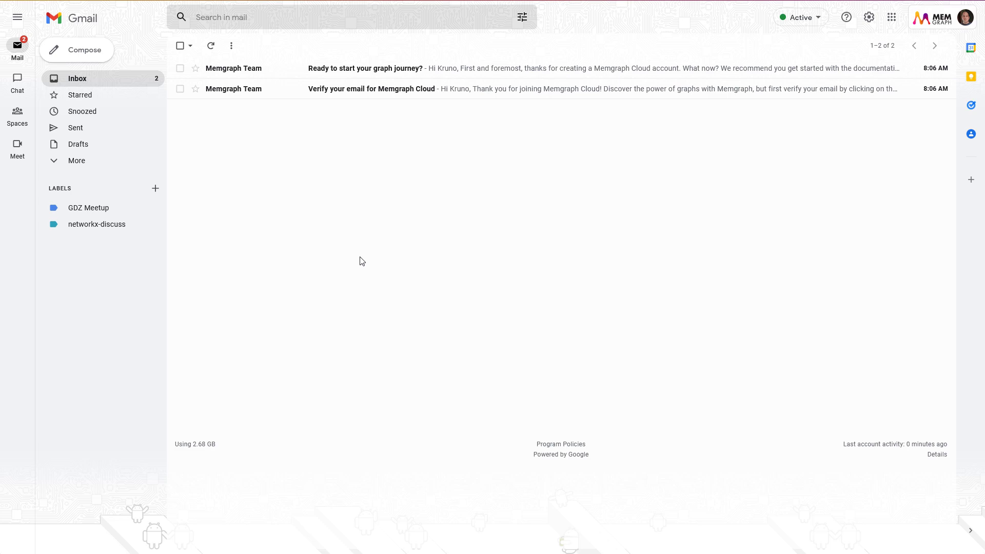
# Step: Verify the account email address from the verification message in Gmail
pyautogui.click(370, 88)
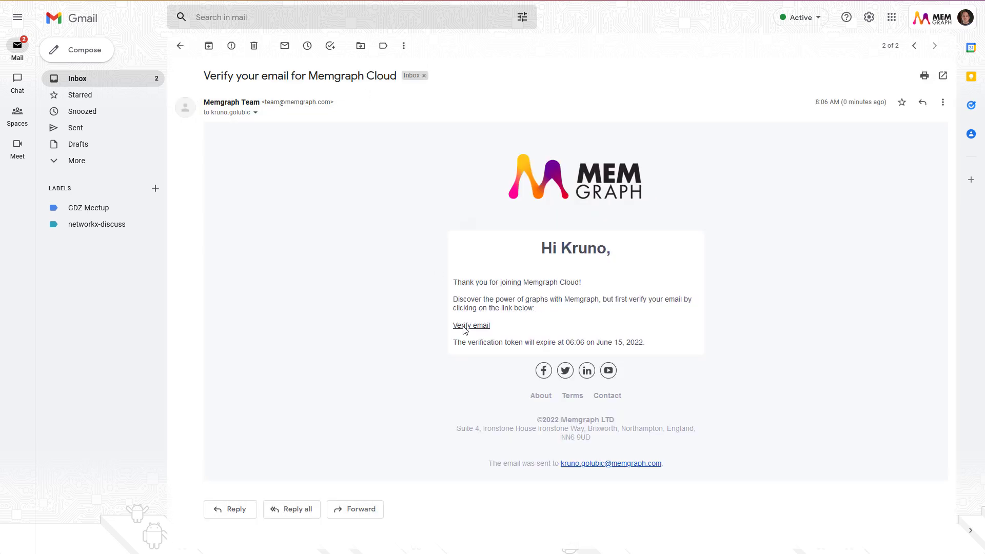
pyautogui.click(471, 325)
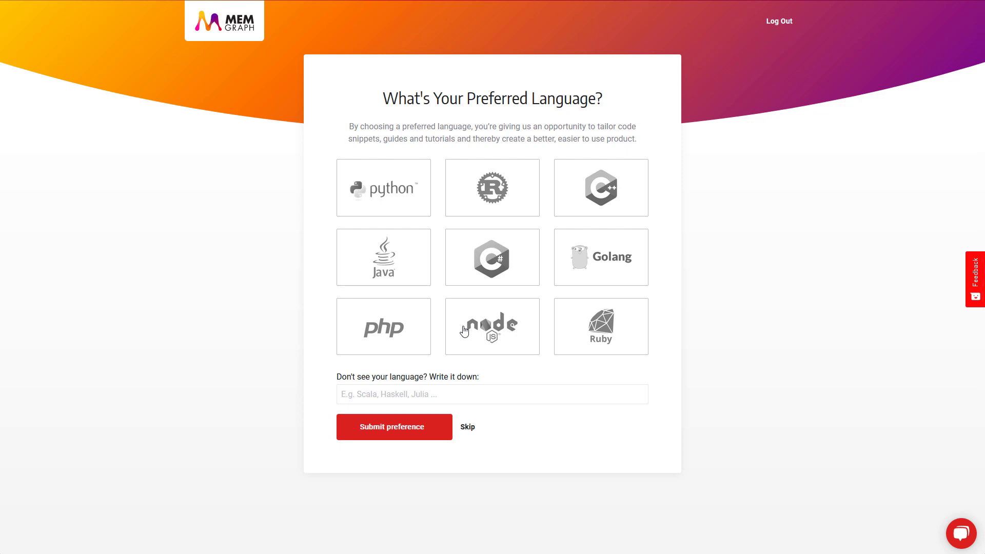
# Step: Choose Python as the preferred language and submit the preference
pyautogui.click(383, 186)
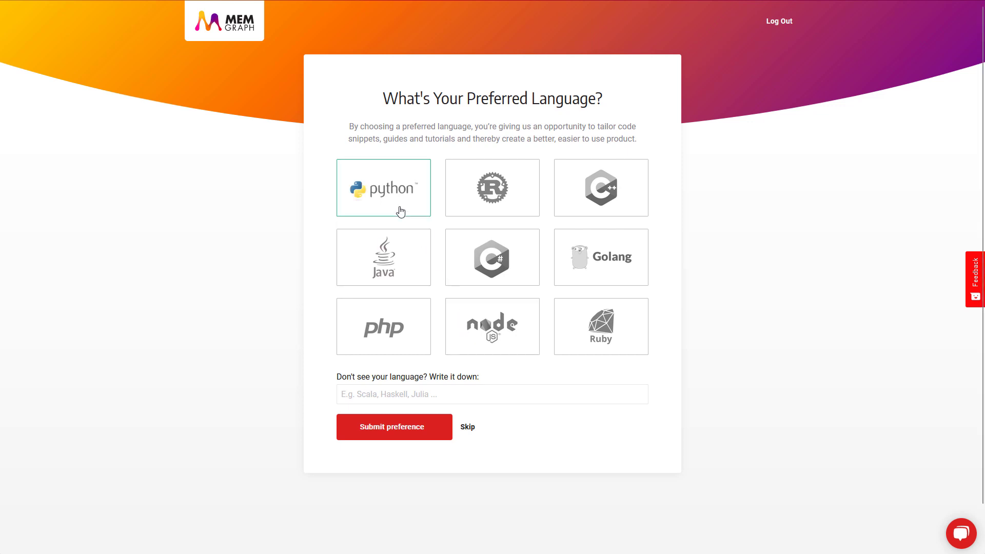
pyautogui.click(382, 326)
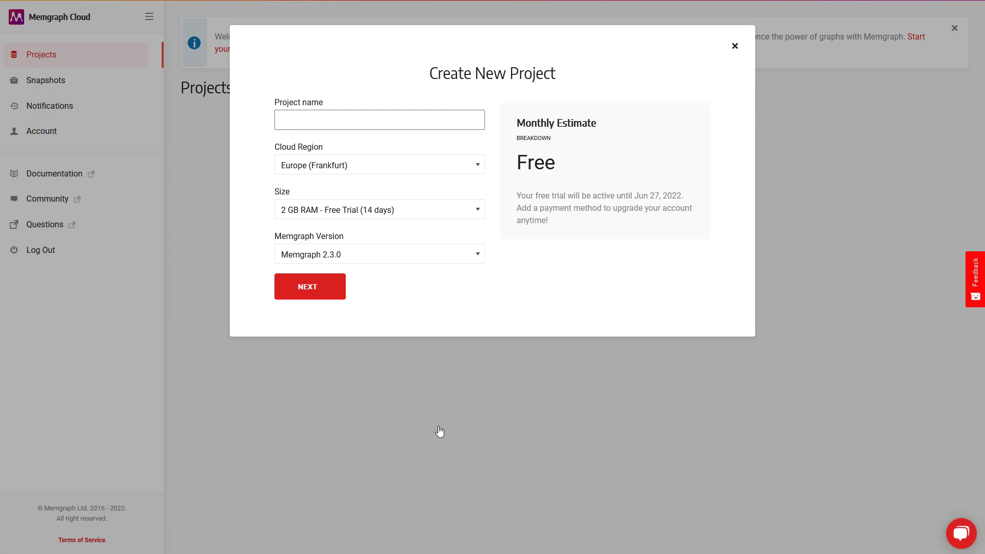
pyautogui.moveTo(482, 221)
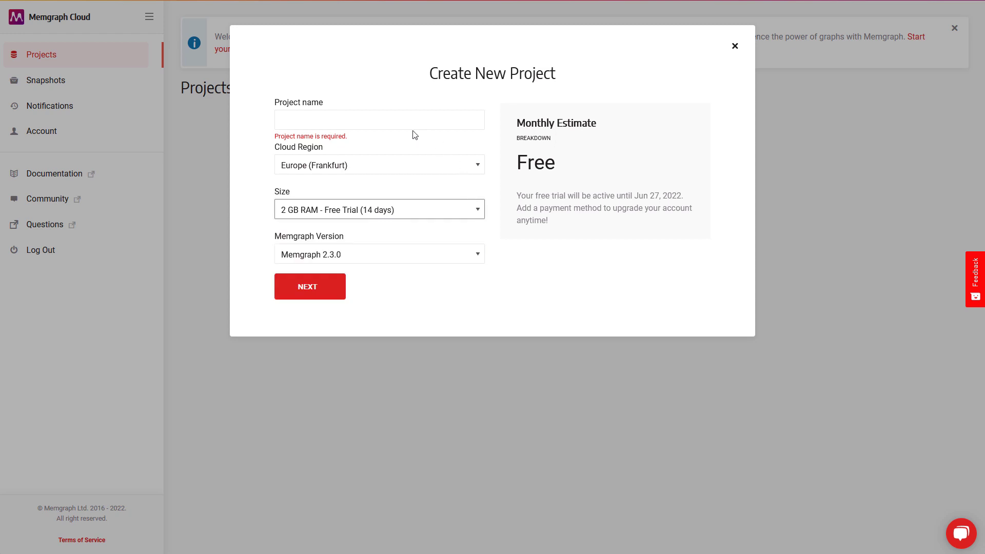
# Step: Name the new free-trial project MyProject, keep the Frankfurt defaults and continue
pyautogui.click(378, 119)
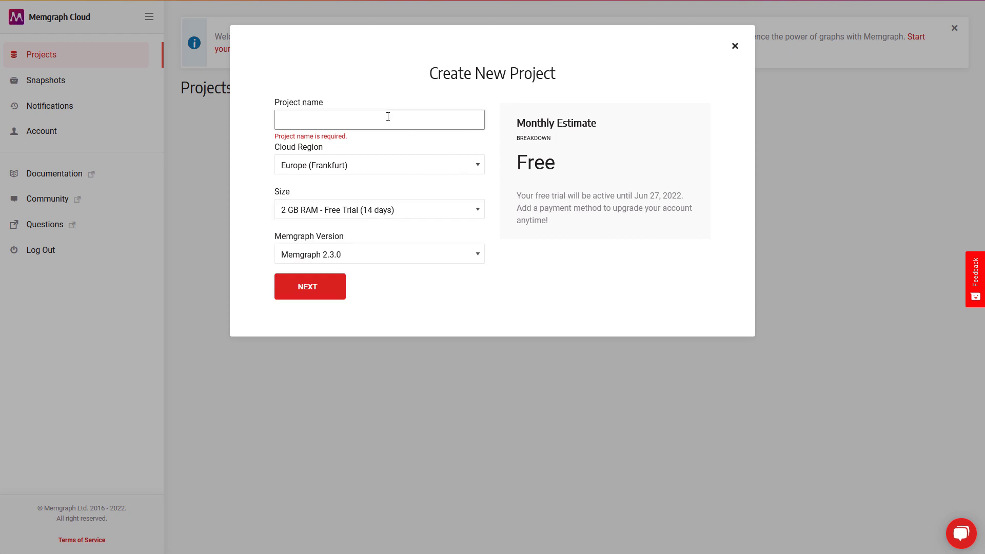
pyautogui.write('MyP')
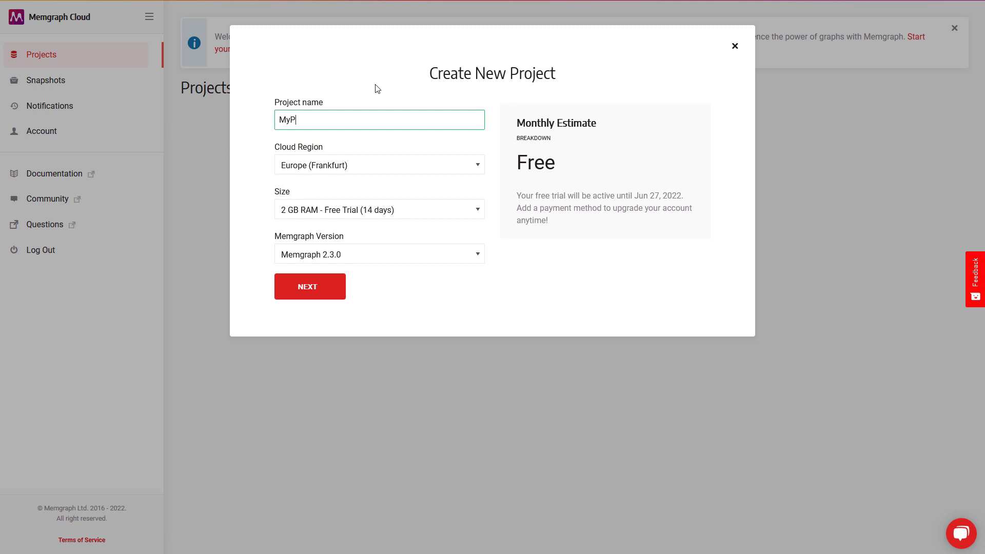
pyautogui.write('roject')
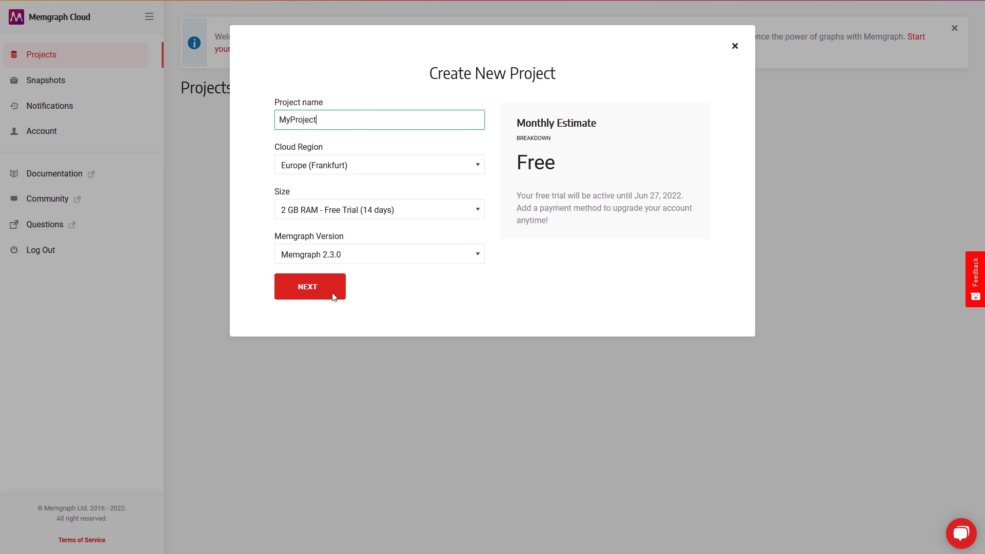
pyautogui.click(309, 286)
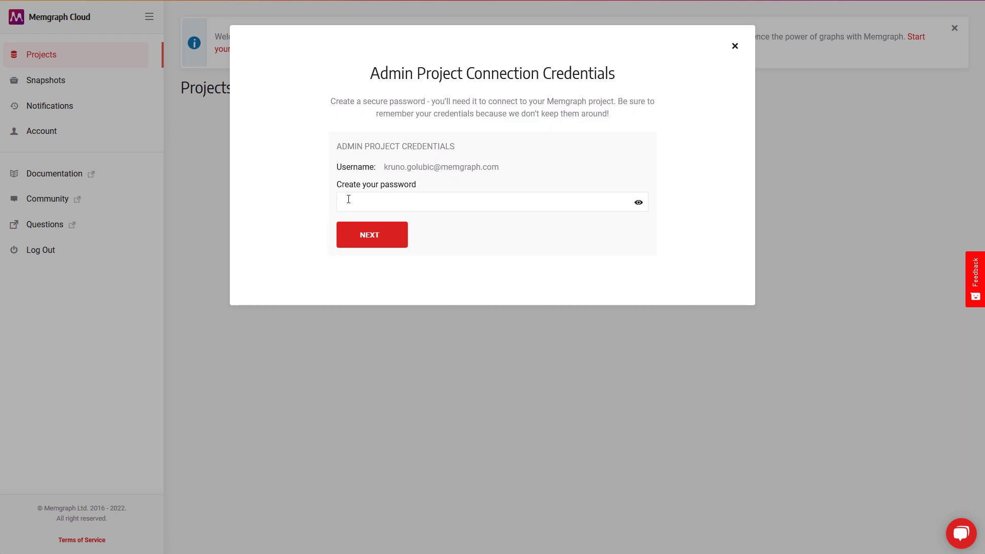
# Step: Set the admin password, create MyProject and go to its overview page
pyautogui.write('••')
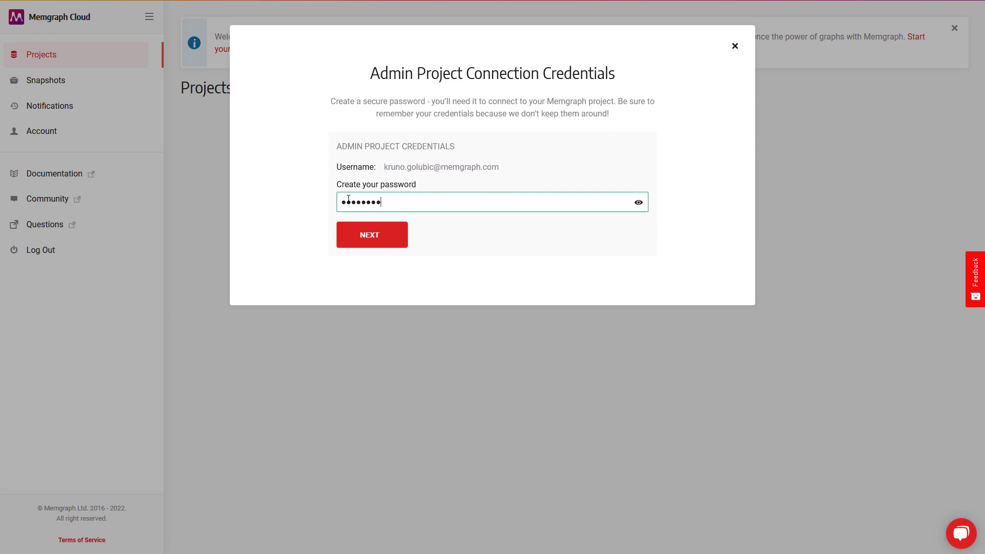
pyautogui.click(371, 234)
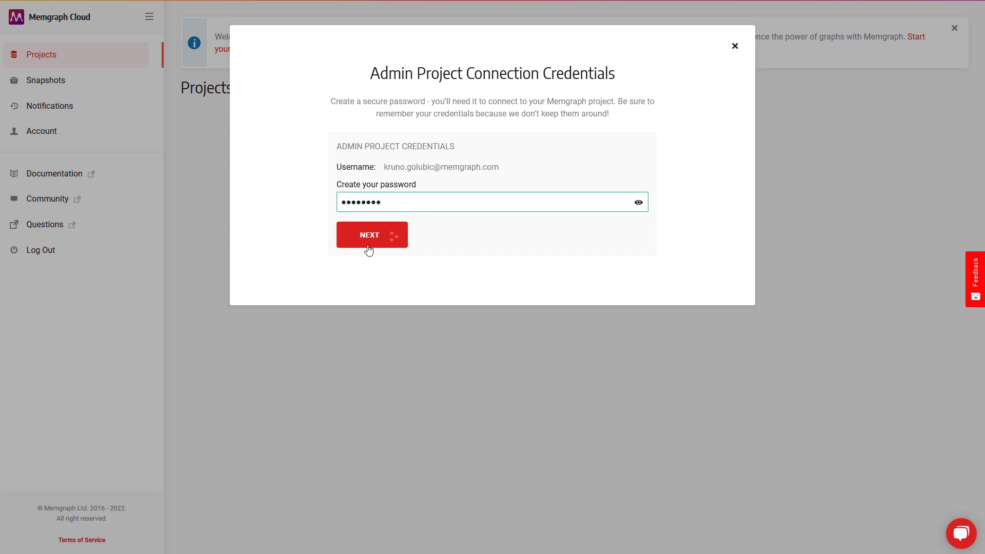
pyautogui.click(371, 234)
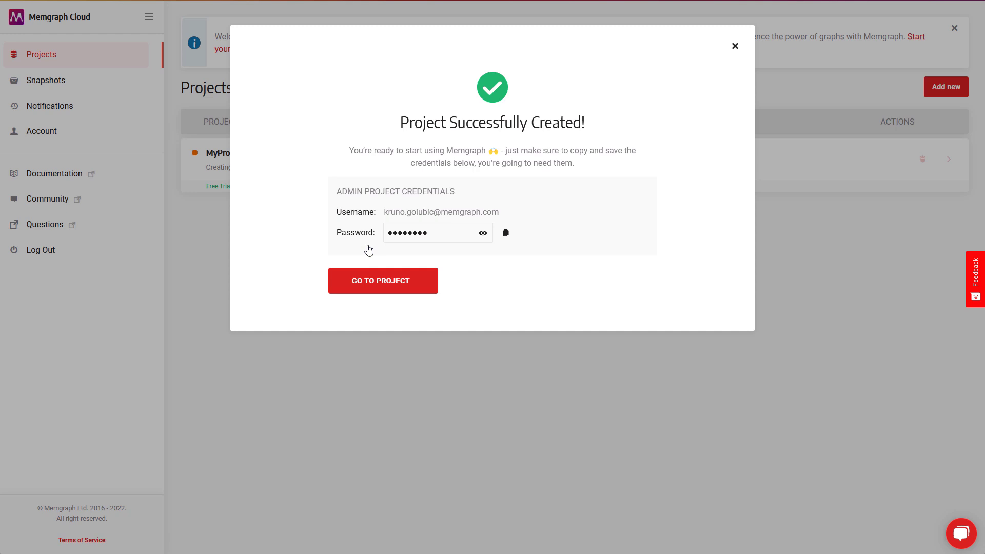
pyautogui.moveTo(372, 255)
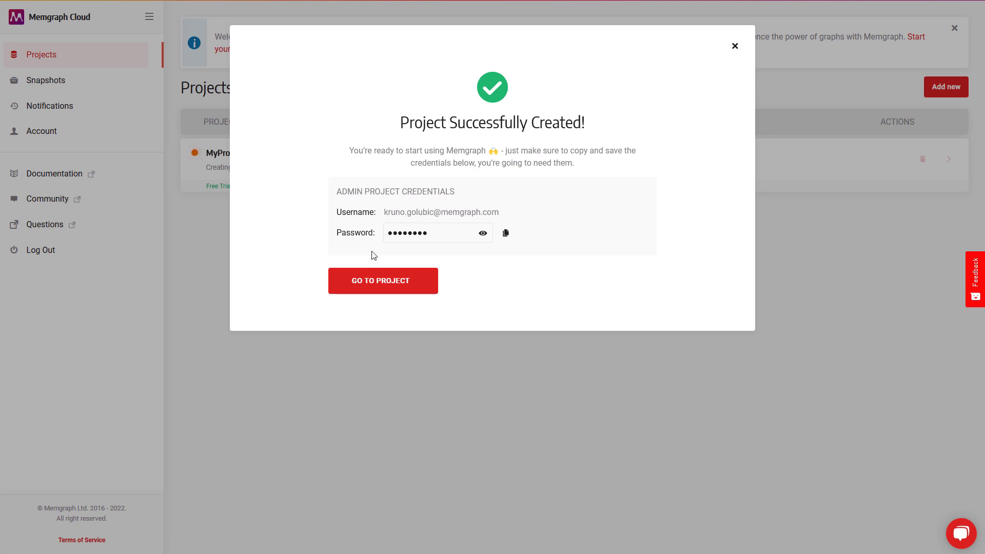
pyautogui.moveTo(387, 287)
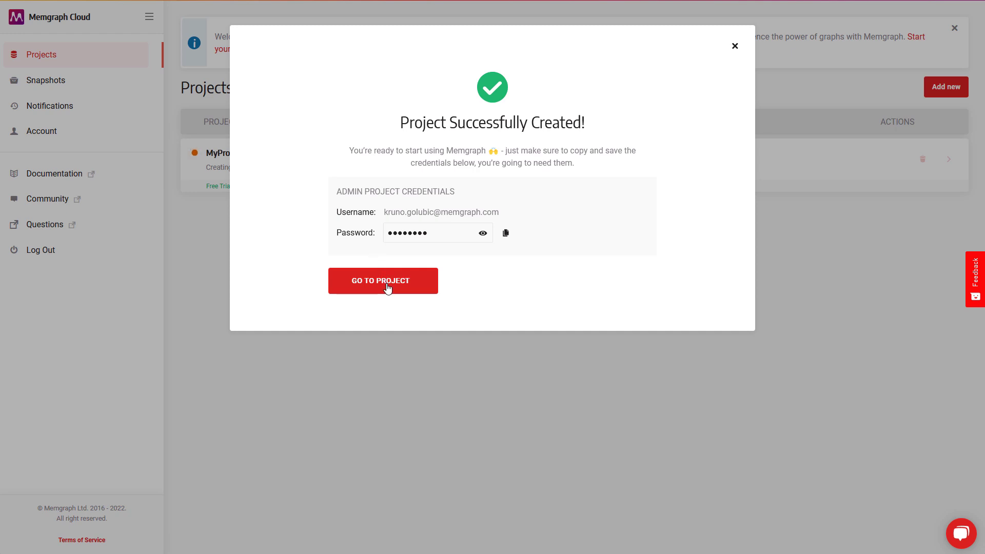
pyautogui.click(382, 280)
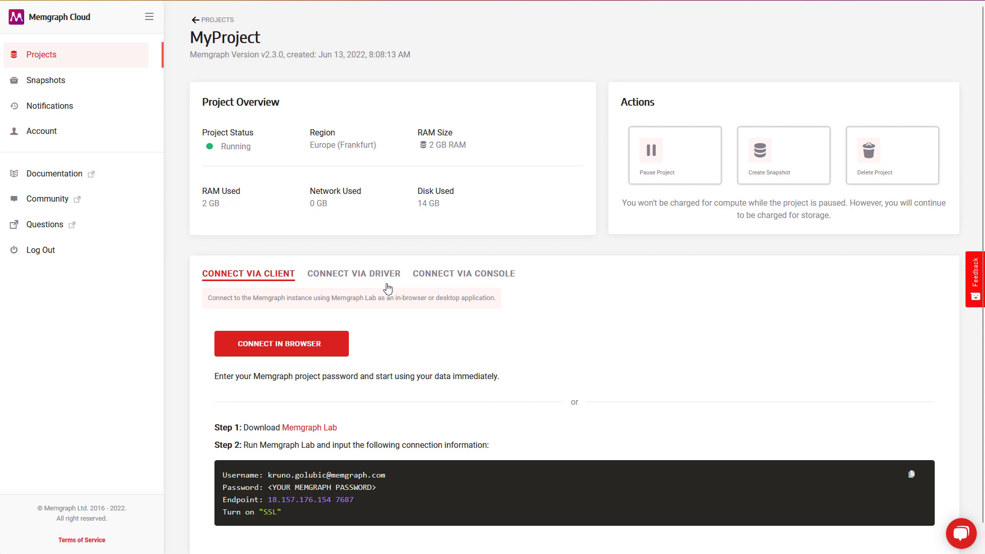
pyautogui.moveTo(421, 290)
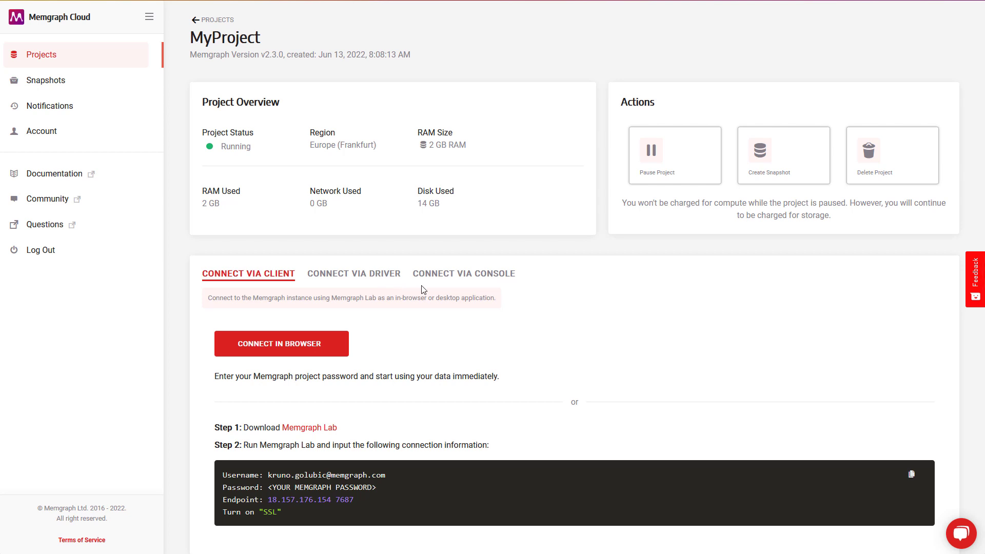
pyautogui.moveTo(653, 154)
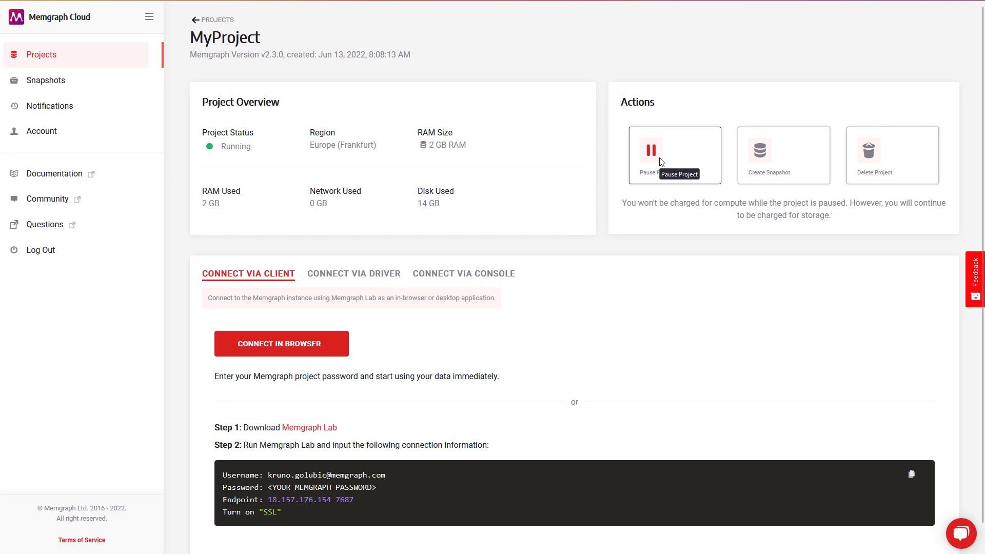
pyautogui.moveTo(865, 163)
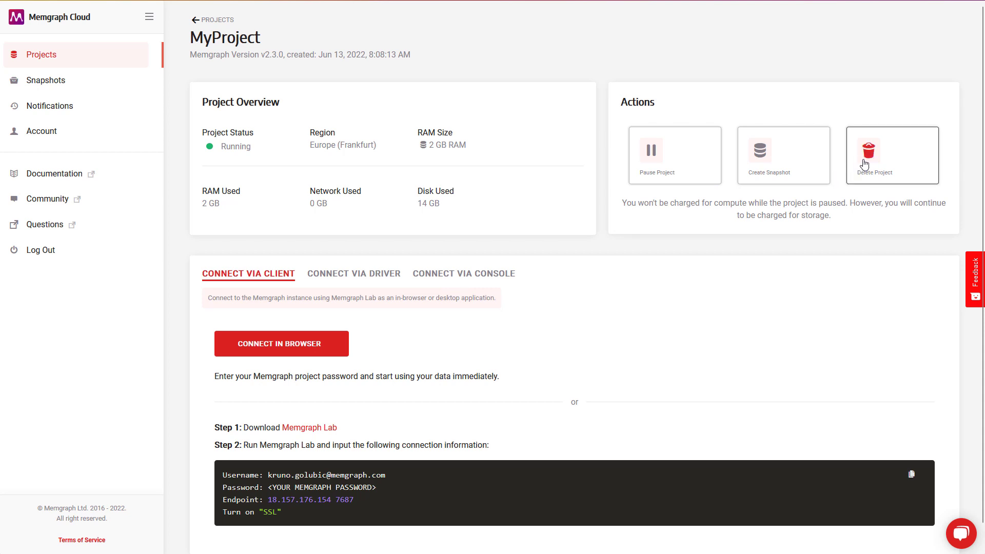
pyautogui.moveTo(762, 162)
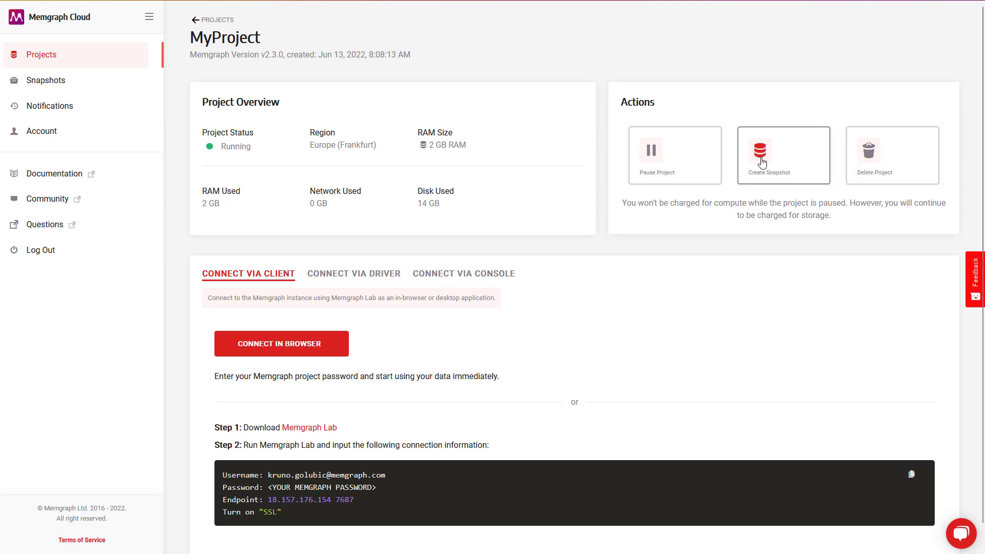
pyautogui.moveTo(693, 213)
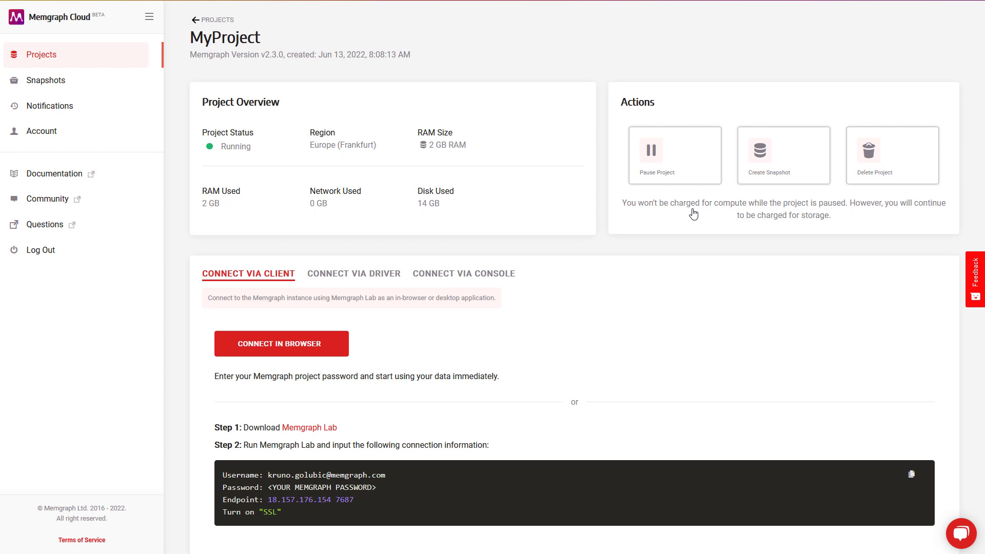
pyautogui.moveTo(337, 352)
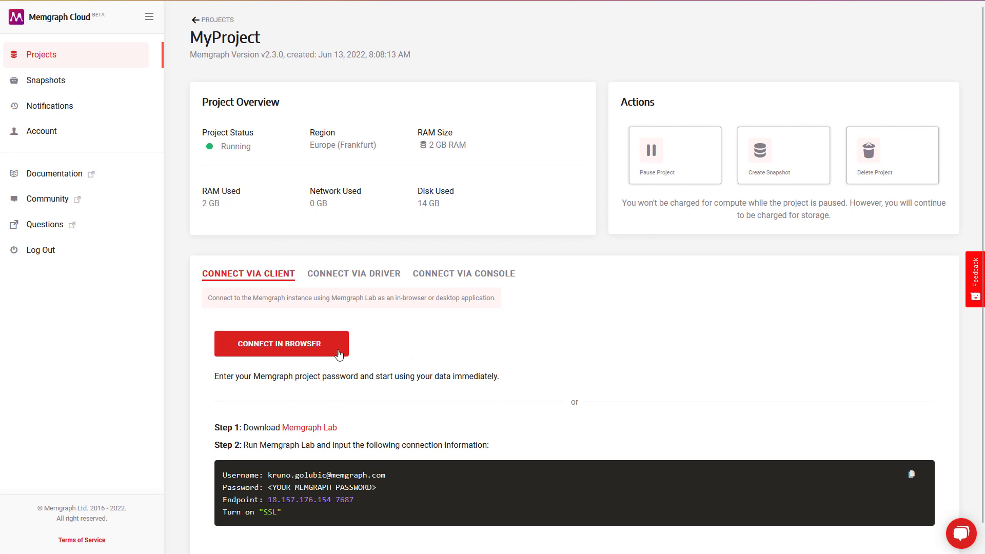
# Step: Start an in-browser connection to the running MyProject via Connect in Browser
pyautogui.click(281, 343)
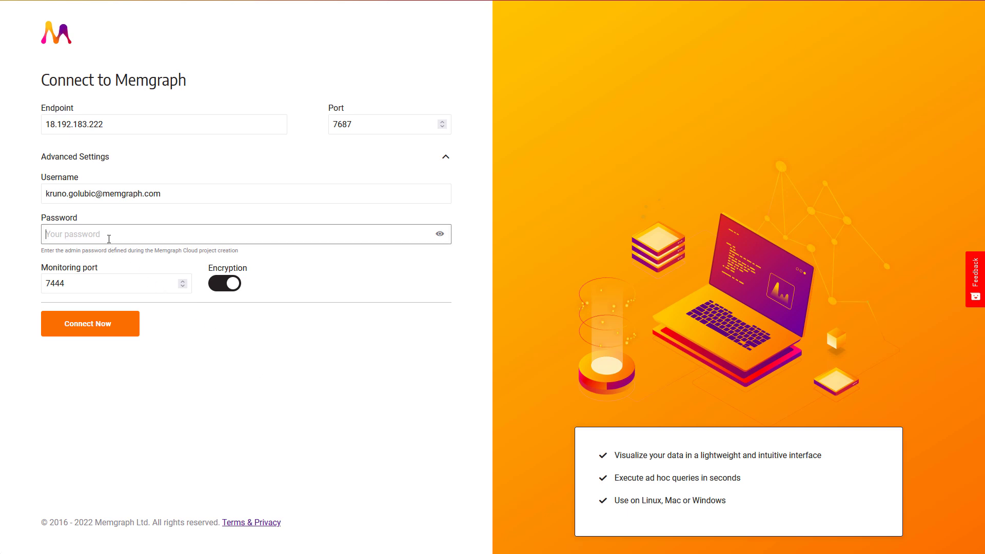
# Step: Connect to MyProject with the admin password and go to the empty Streams view
pyautogui.write('••••')
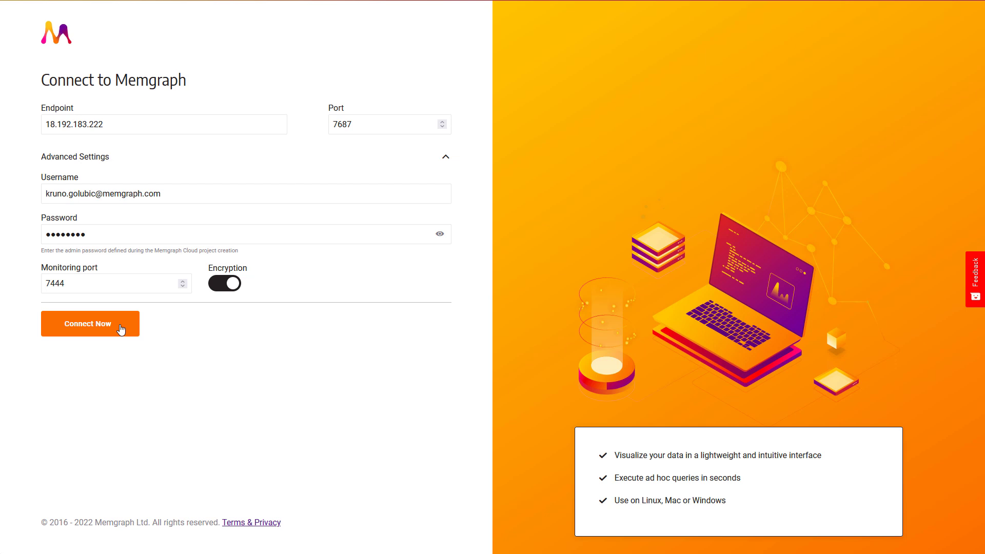
pyautogui.click(90, 324)
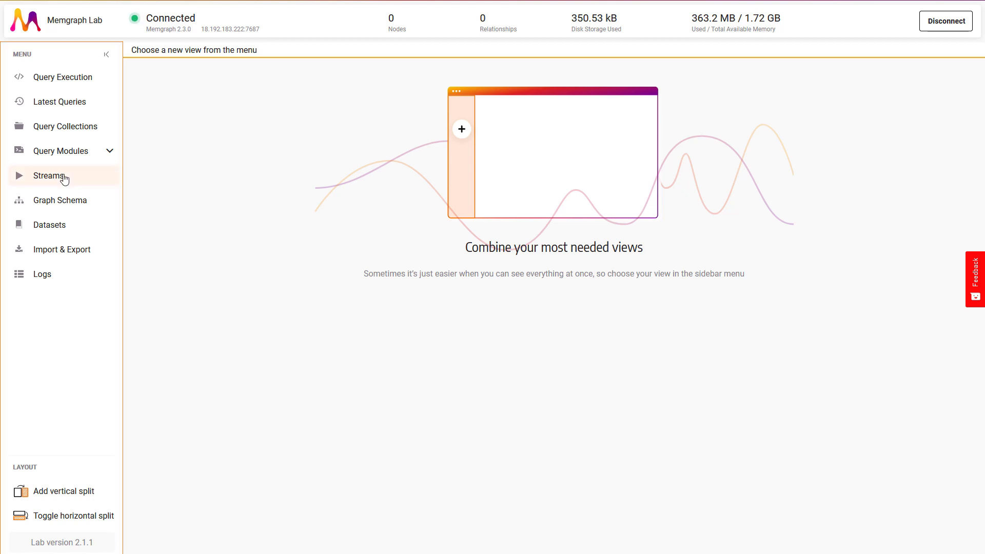
pyautogui.click(49, 175)
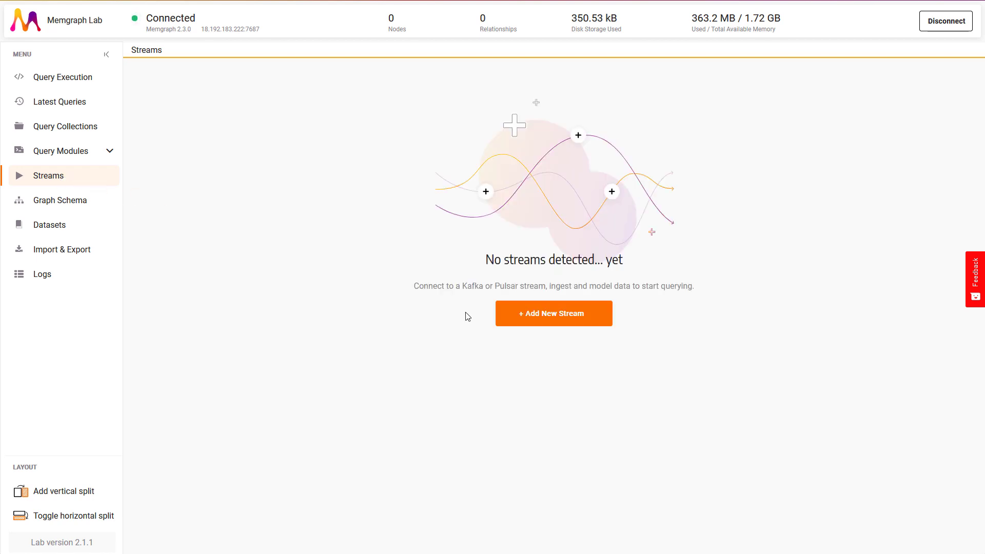
# Step: Add a Kafka stream movielens_ratings on server ...181.194:9093 reading the ratings topic
pyautogui.click(553, 313)
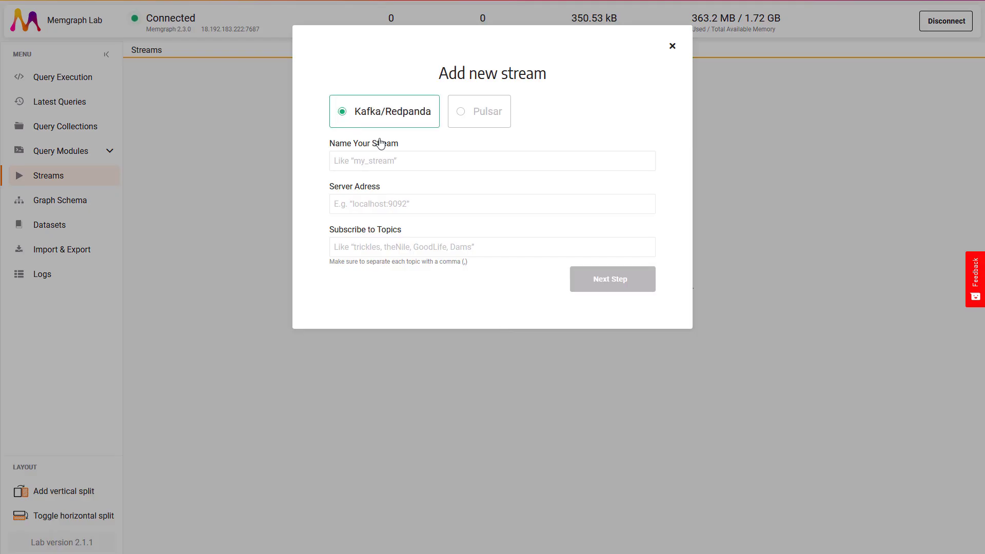
pyautogui.write('movielens_ratings')
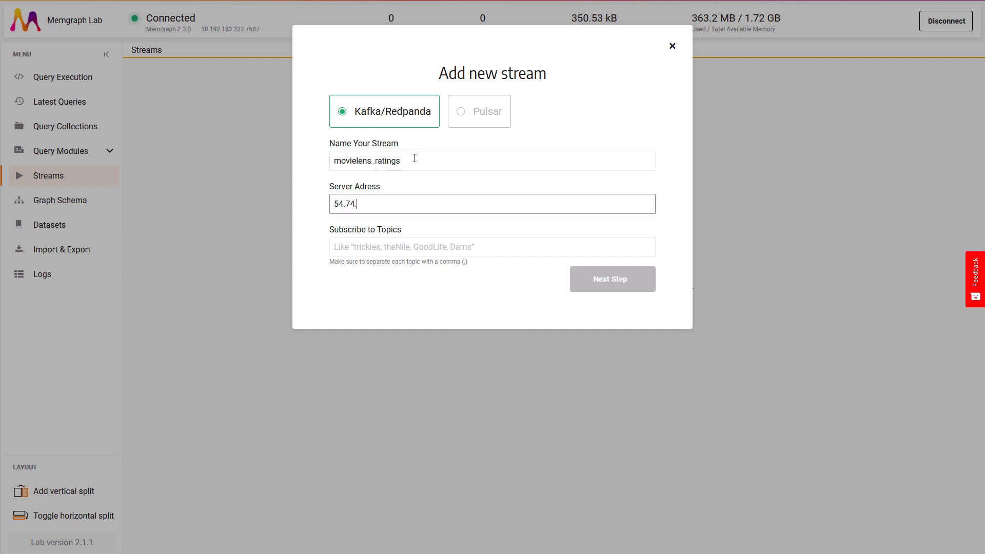
pyautogui.write('181.194:9093')
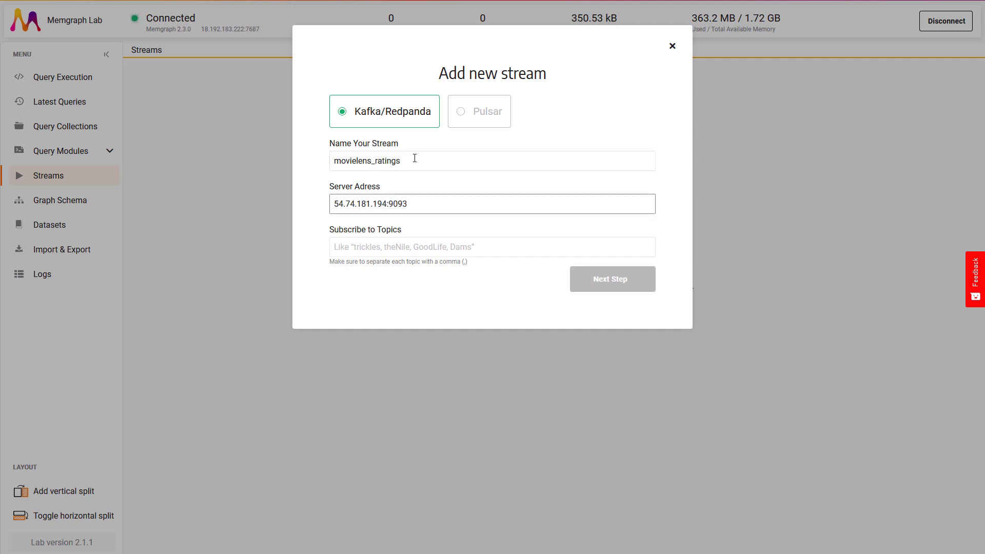
pyautogui.write('ratings')
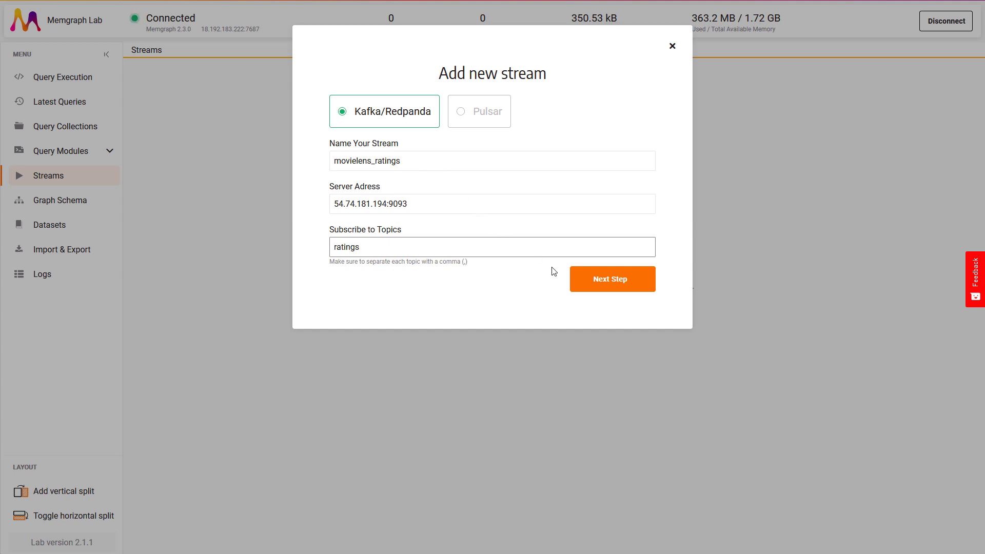
pyautogui.click(612, 278)
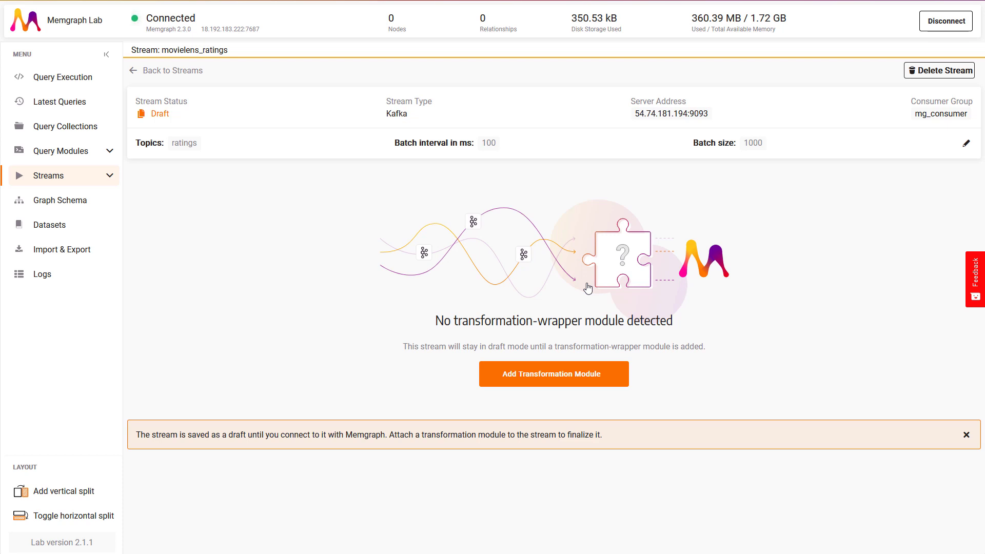
pyautogui.moveTo(546, 382)
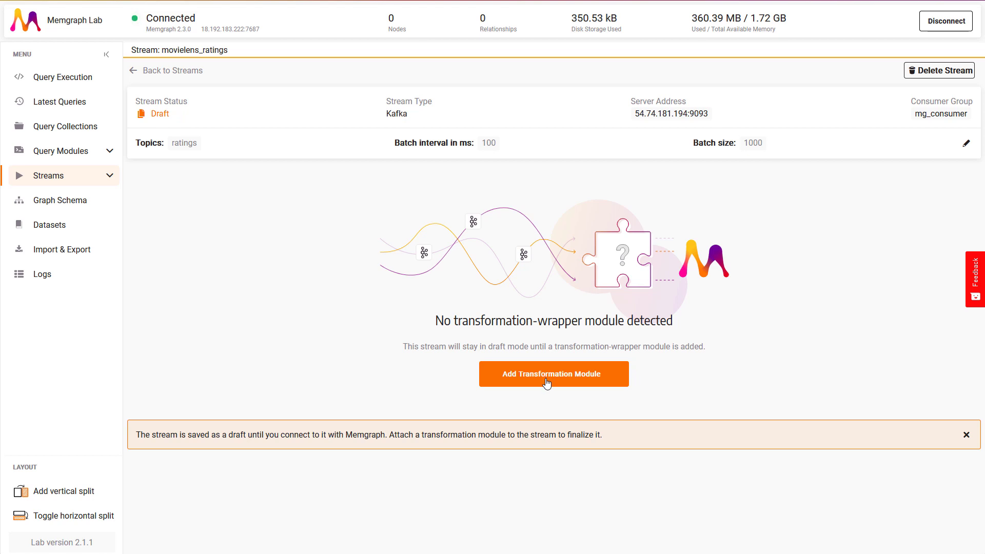
# Step: Start creating a new transformation module for movielens_ratings from the module chooser
pyautogui.click(553, 373)
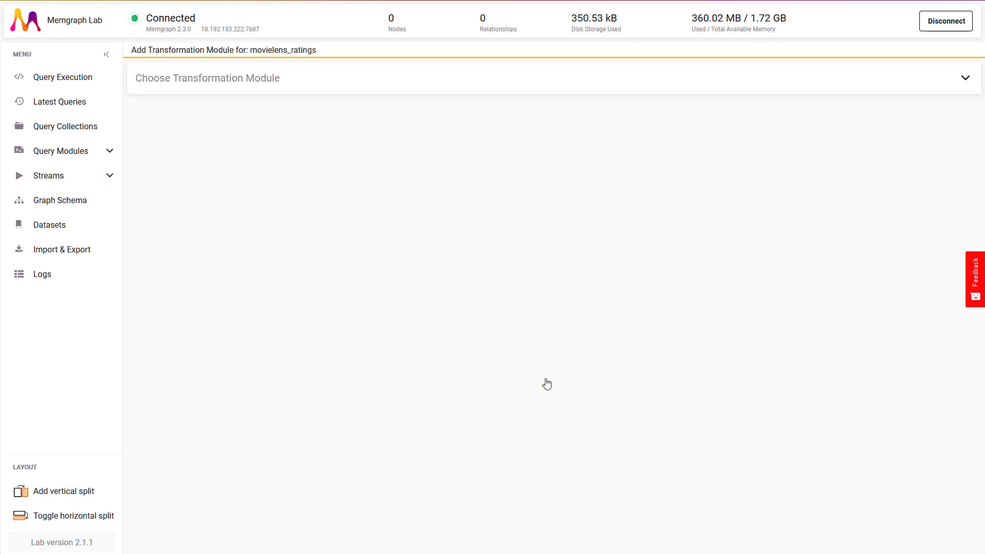
pyautogui.moveTo(916, 92)
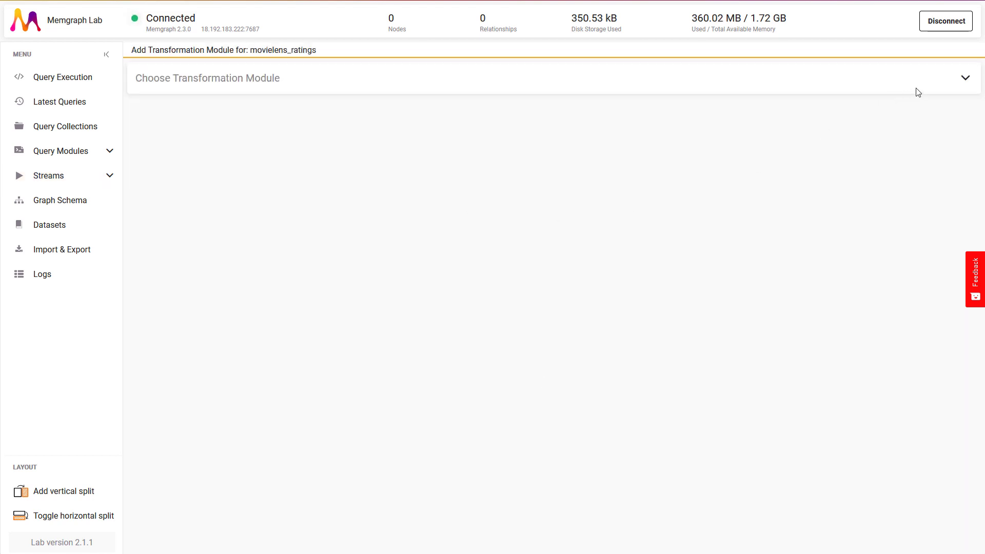
pyautogui.click(964, 78)
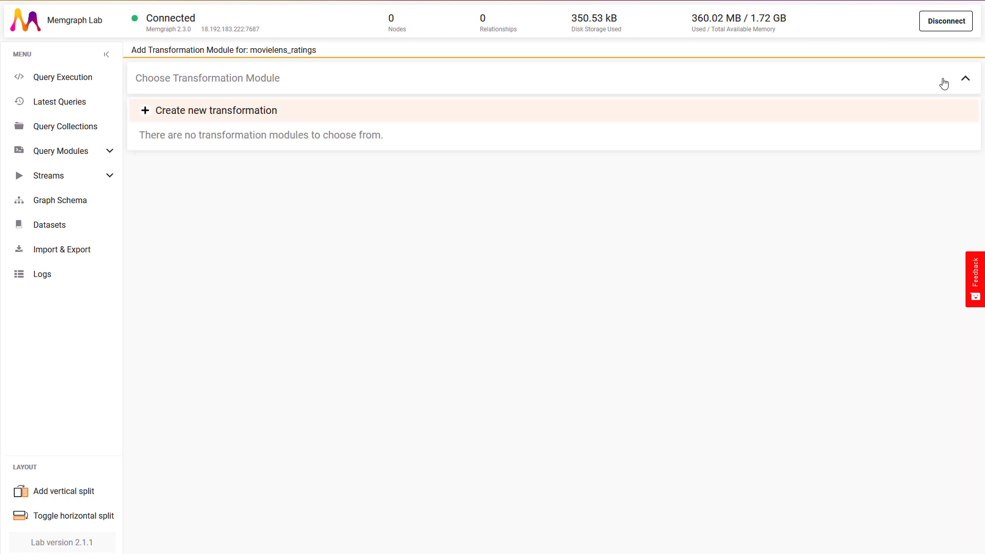
pyautogui.moveTo(217, 118)
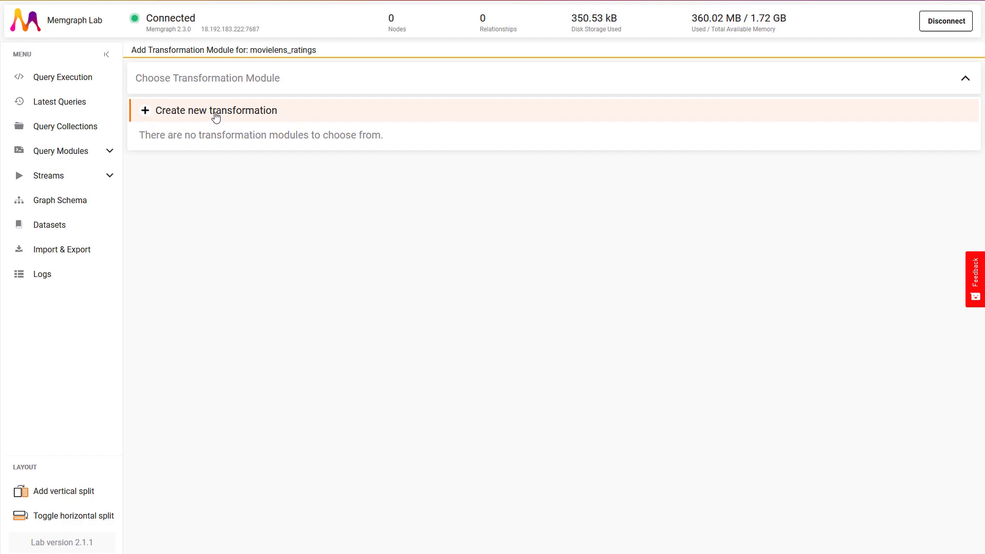
pyautogui.click(216, 109)
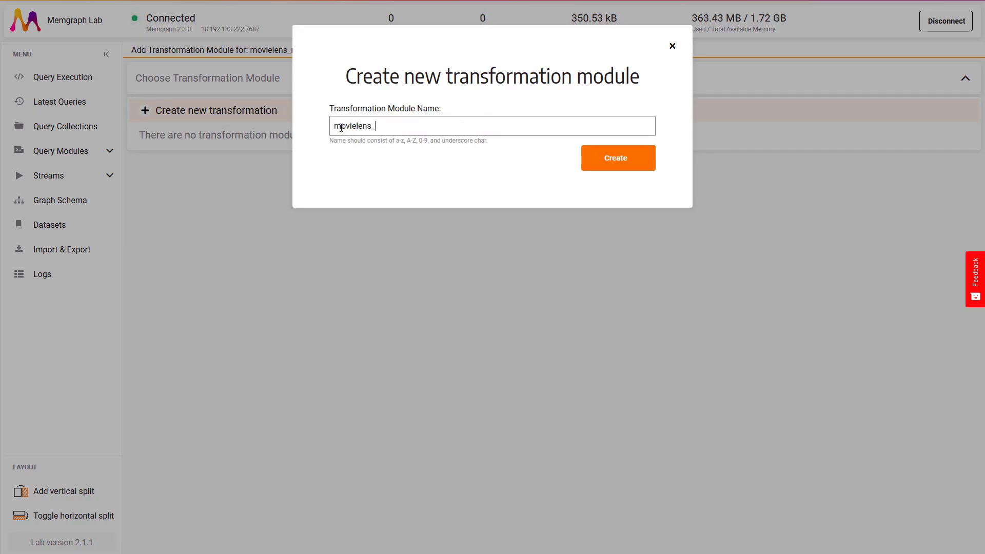
# Step: Create the movielens_ratings module, paste the rating transformation code and save until rating is detected
pyautogui.click(616, 158)
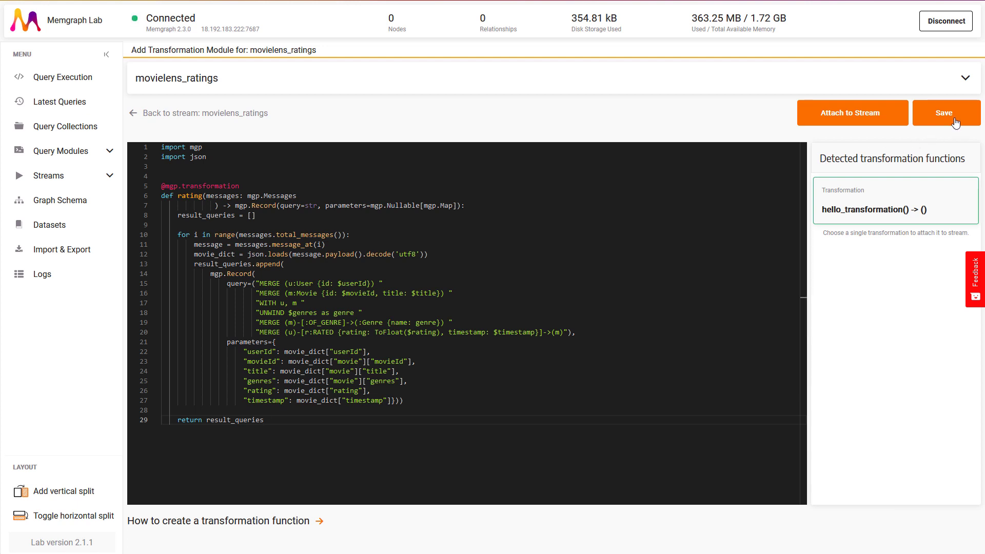
pyautogui.click(945, 113)
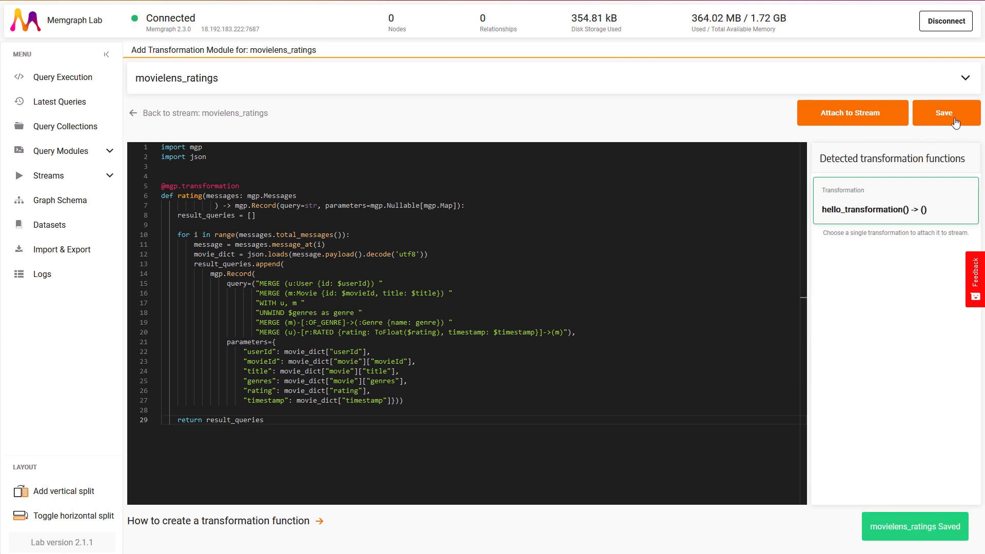
pyautogui.click(945, 113)
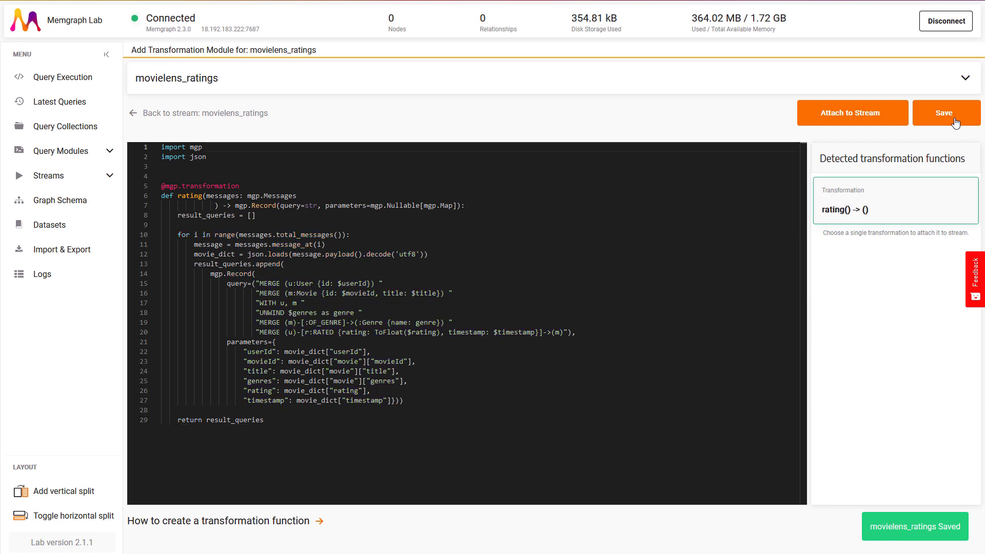
pyautogui.moveTo(877, 200)
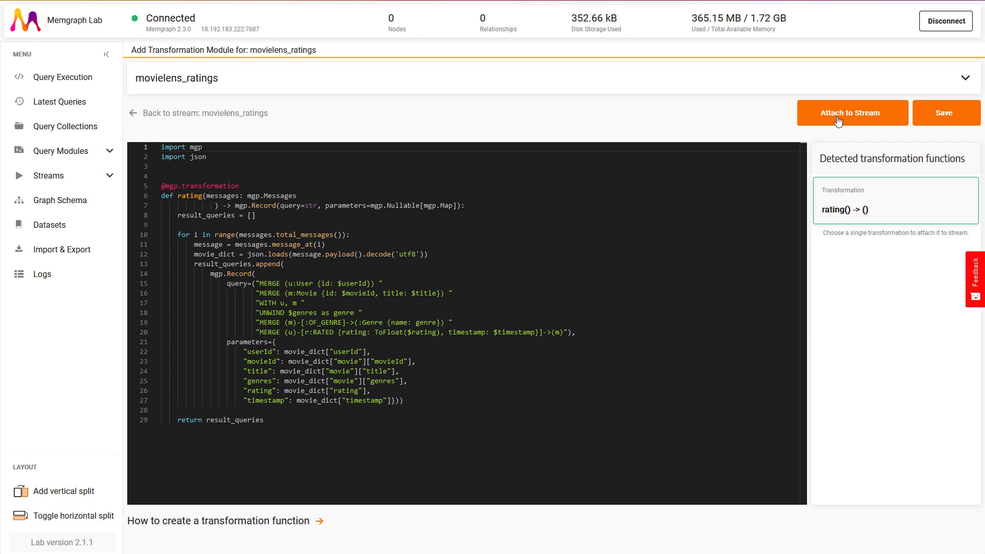
# Step: Attach the rating transformation to movielens_ratings and confirm connecting the stream to Memgraph
pyautogui.click(851, 113)
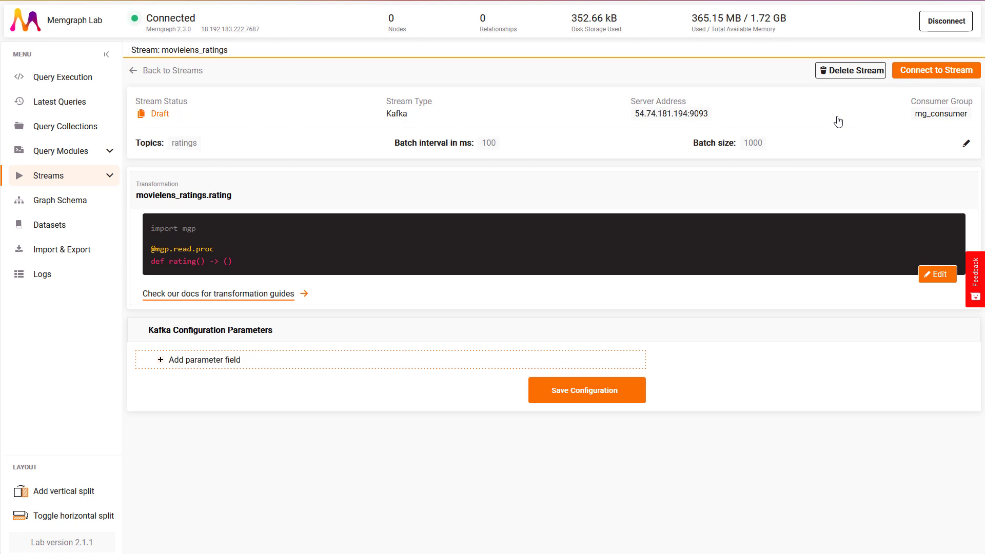
pyautogui.moveTo(884, 109)
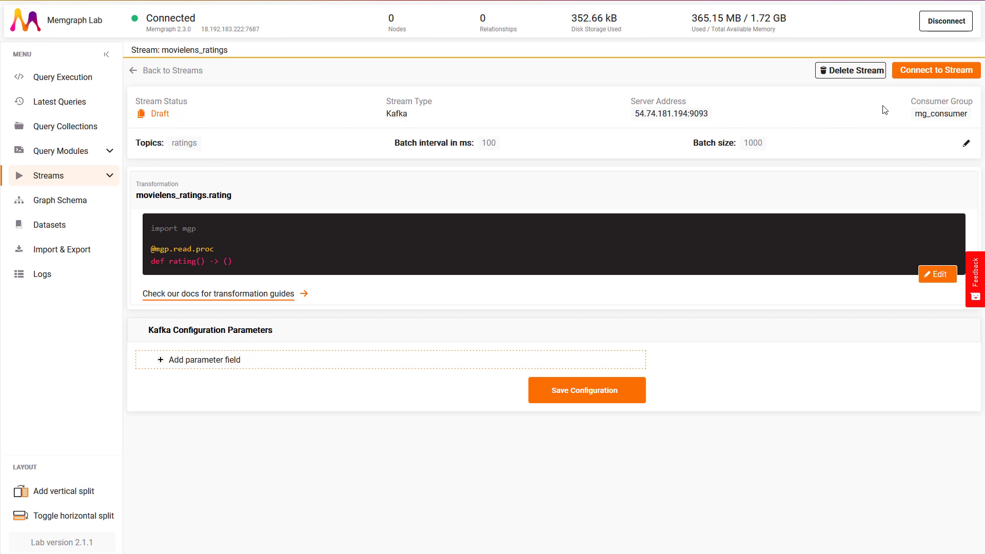
pyautogui.moveTo(935, 69)
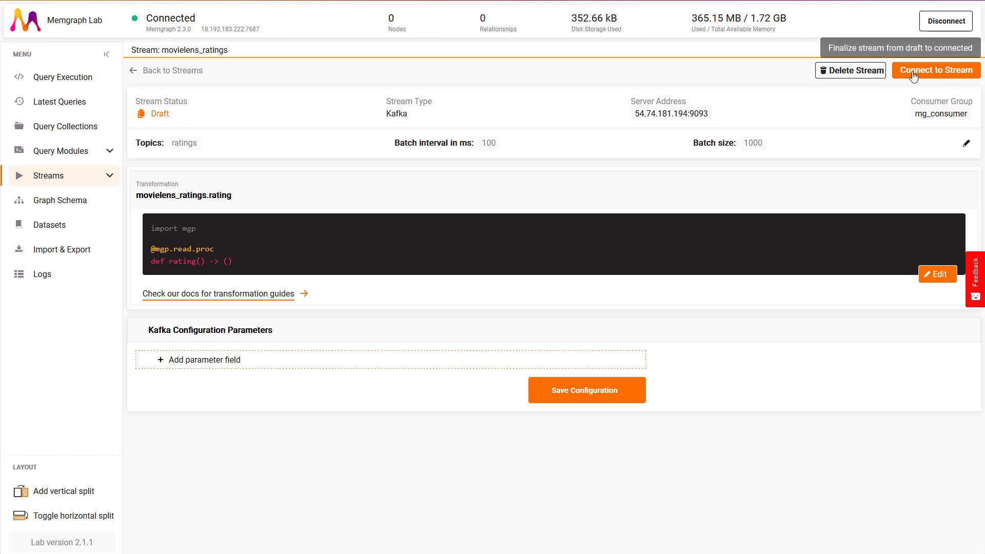
pyautogui.click(935, 69)
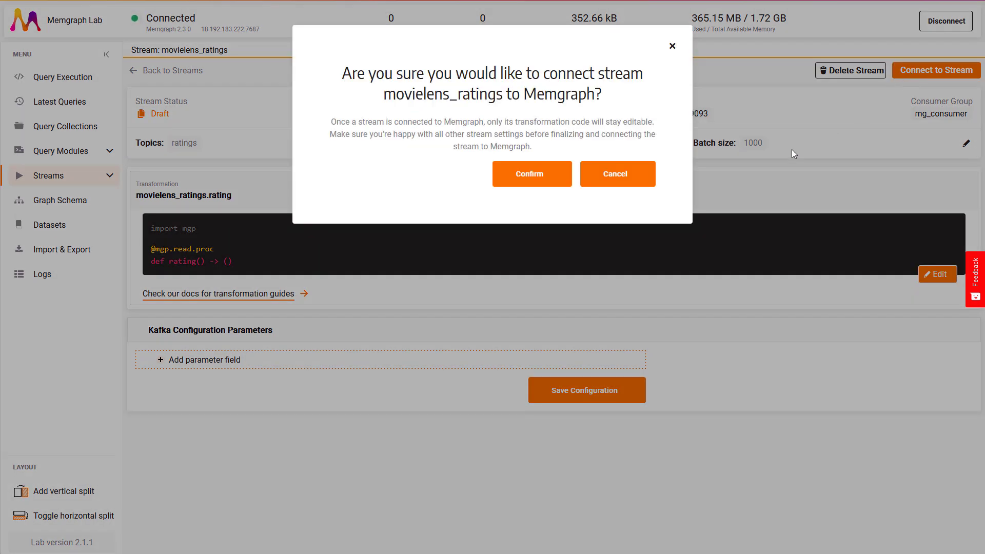
pyautogui.moveTo(558, 180)
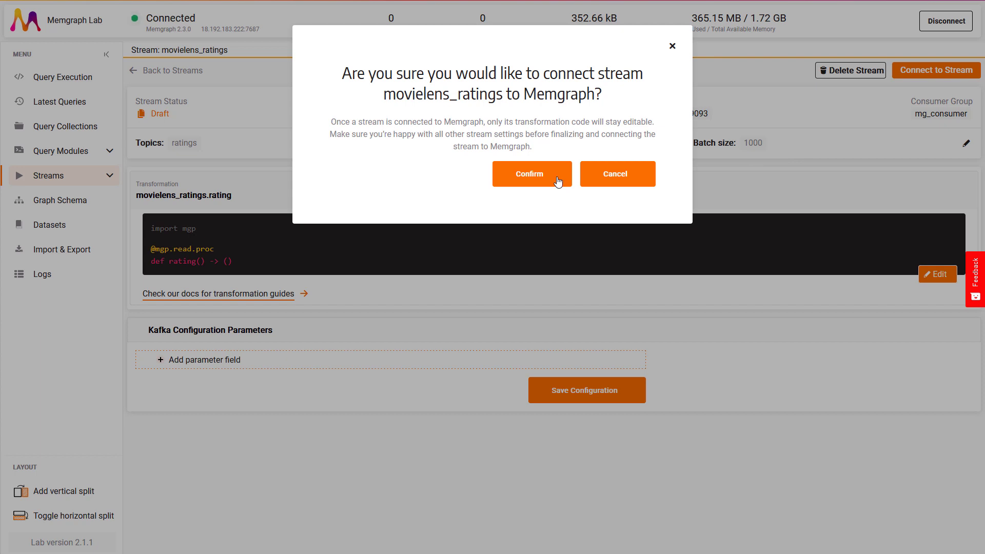
pyautogui.click(530, 174)
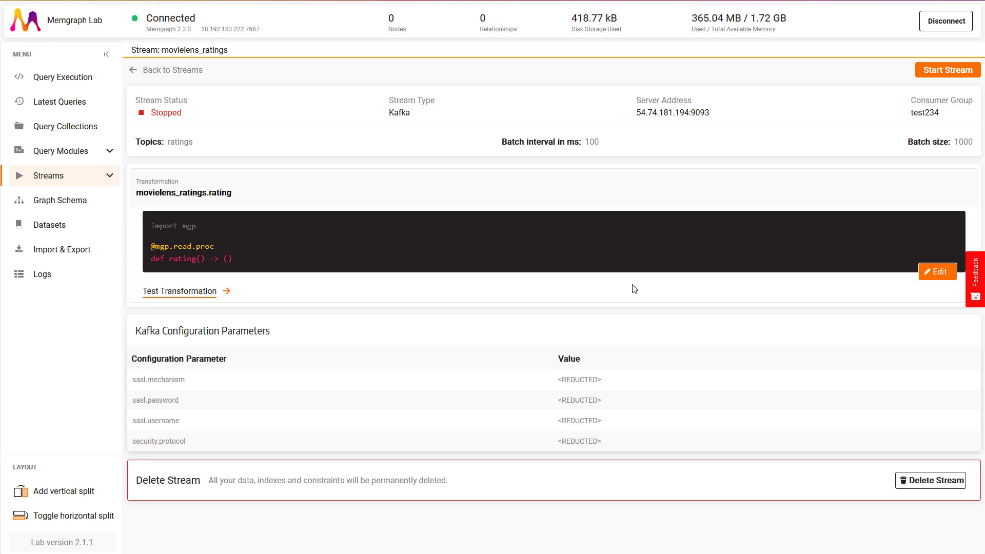
pyautogui.moveTo(915, 87)
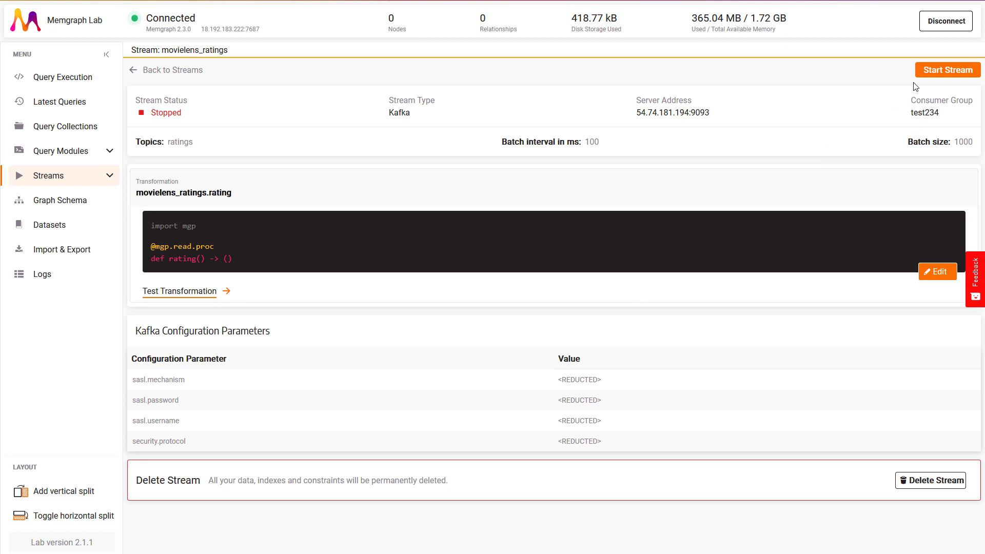
# Step: Start the movielens_ratings stream so ratings are ingested as nodes and relationships
pyautogui.click(947, 70)
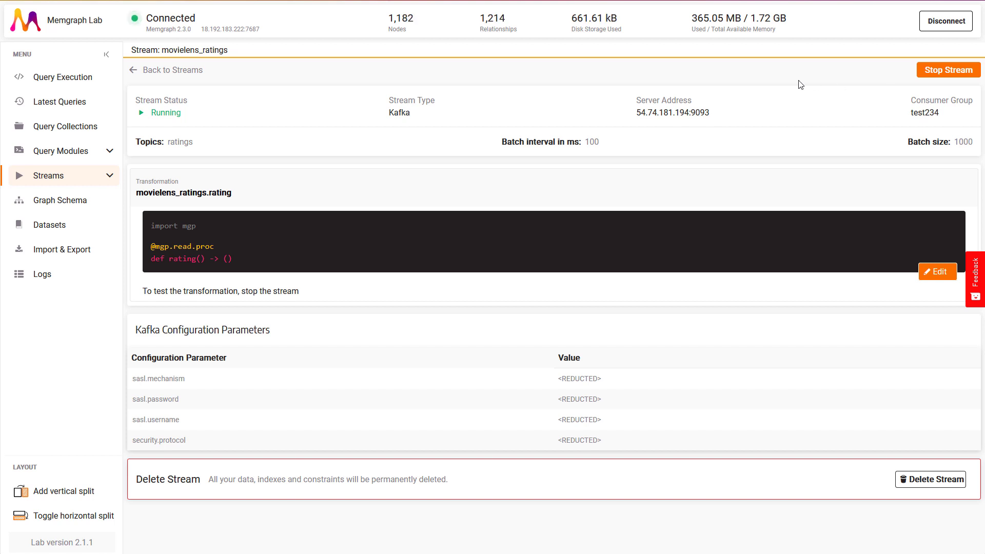
pyautogui.moveTo(62, 77)
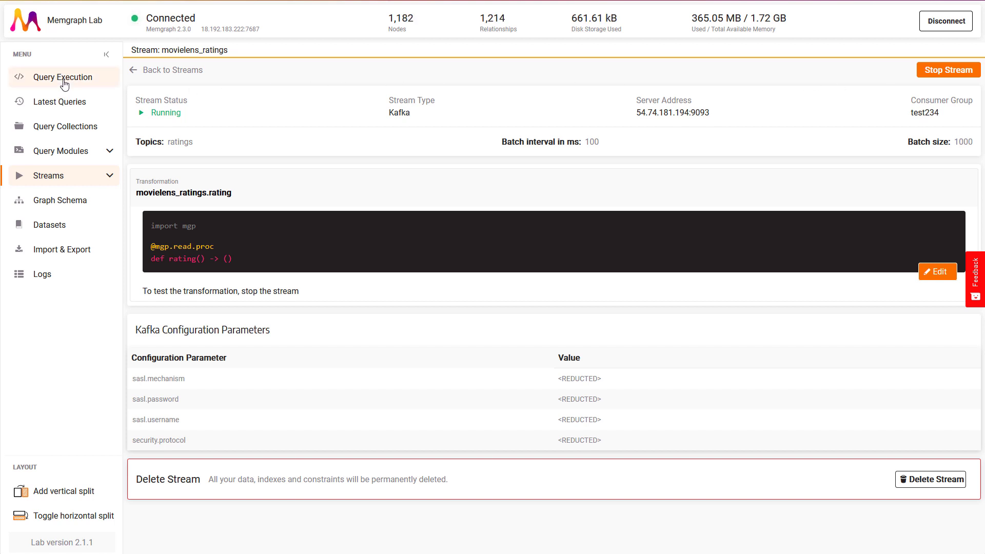
# Step: Run MATCH p=(n)-[r]-(m) RETURN p LIMIT 100; in Query Execution and view the Graph results
pyautogui.click(61, 77)
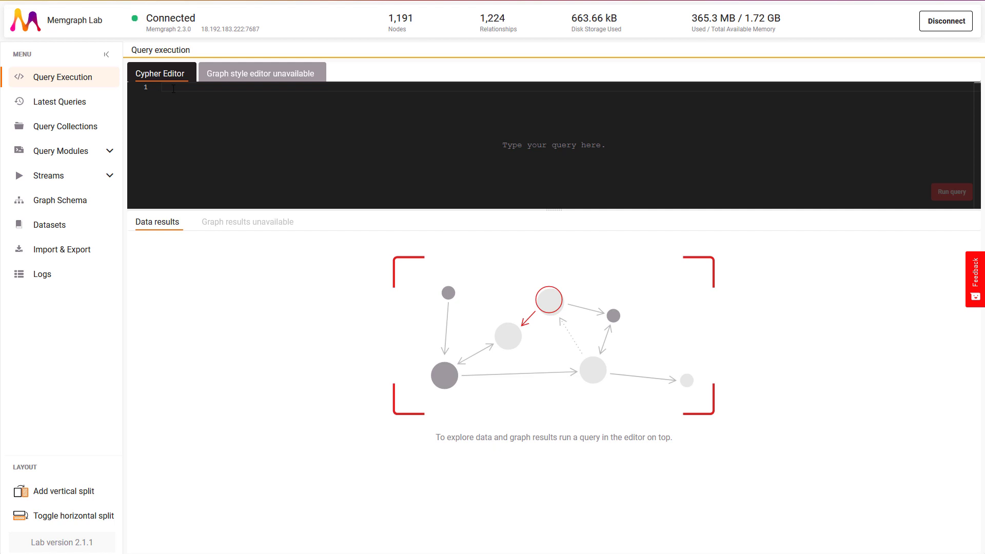
pyautogui.click(950, 192)
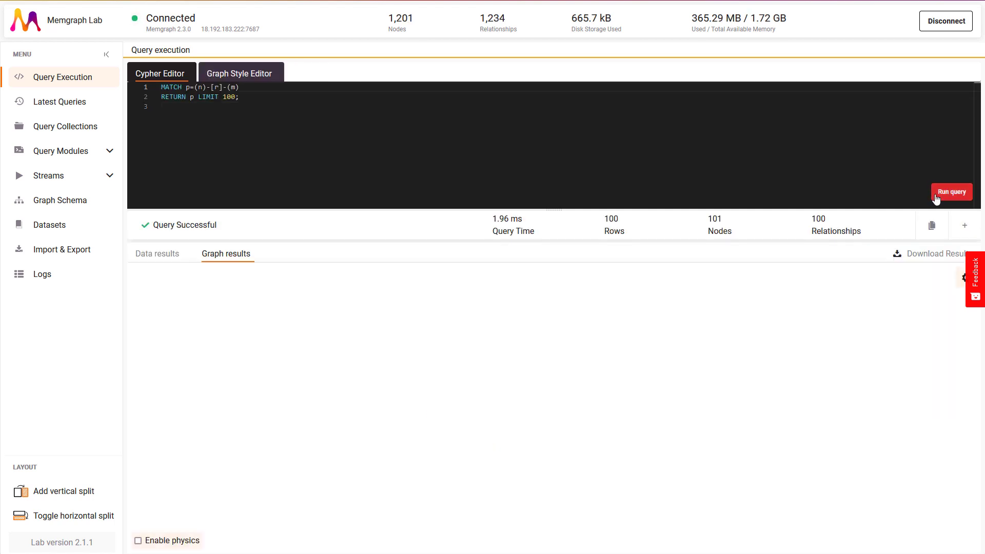
pyautogui.click(949, 192)
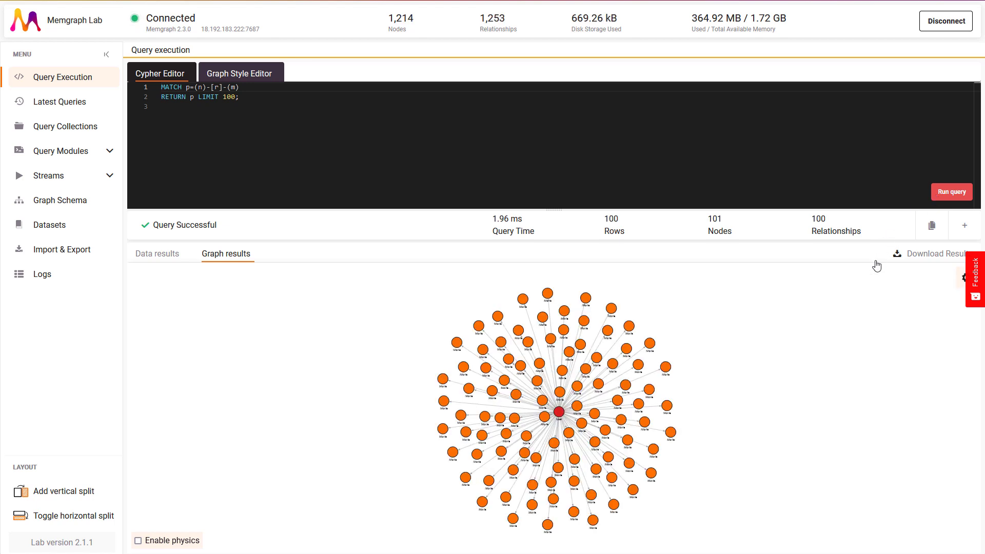
pyautogui.moveTo(861, 305)
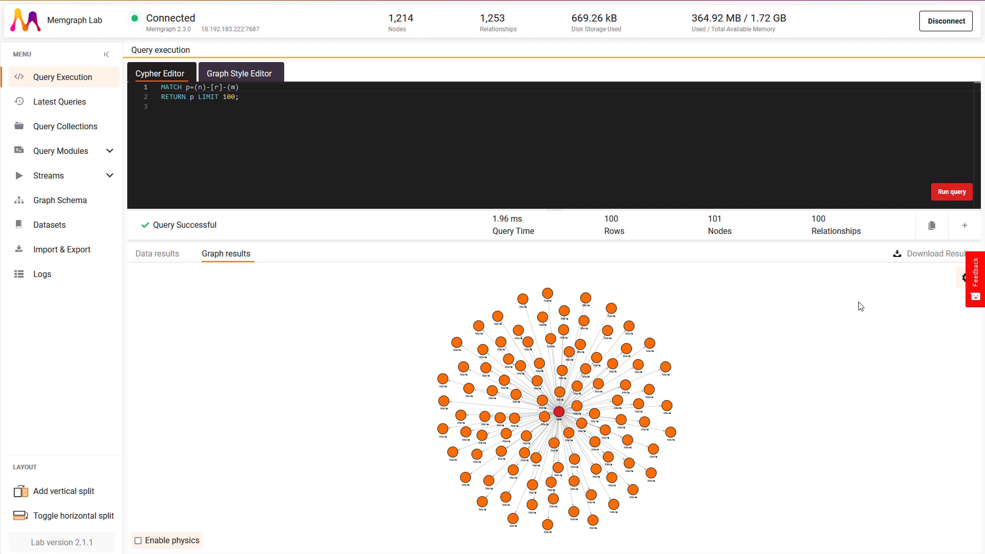